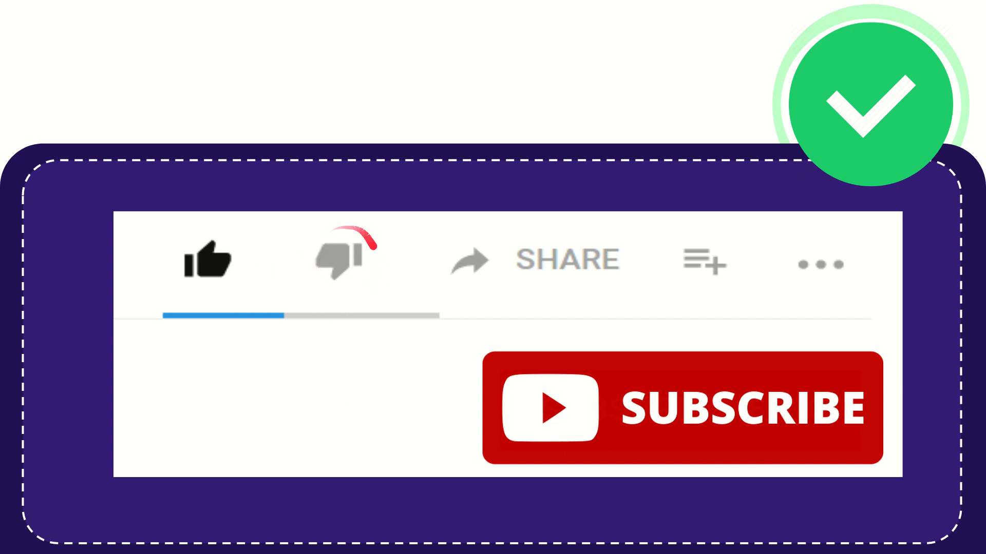
left_click(340, 259)
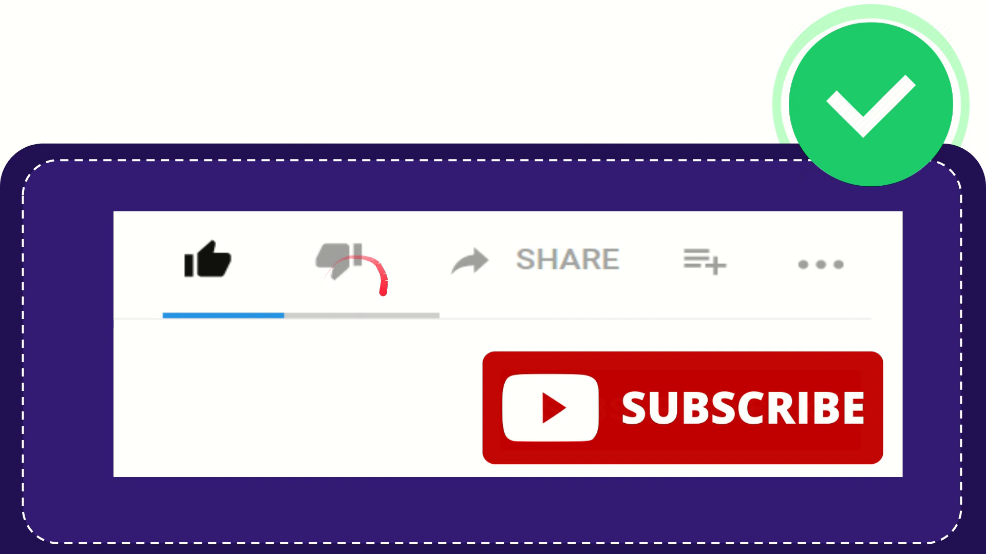